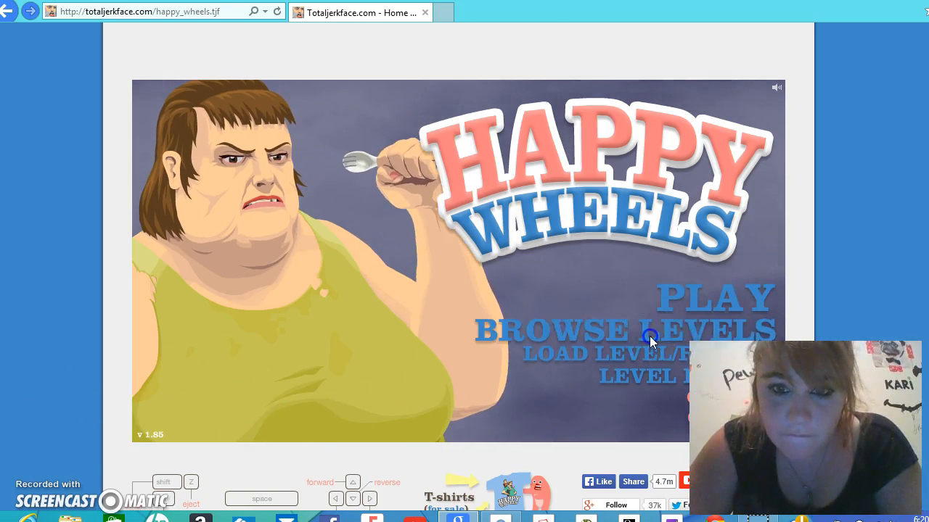
- Open Browse Levels from the Happy Wheels title screen to list user-submitted levels
click(626, 329)
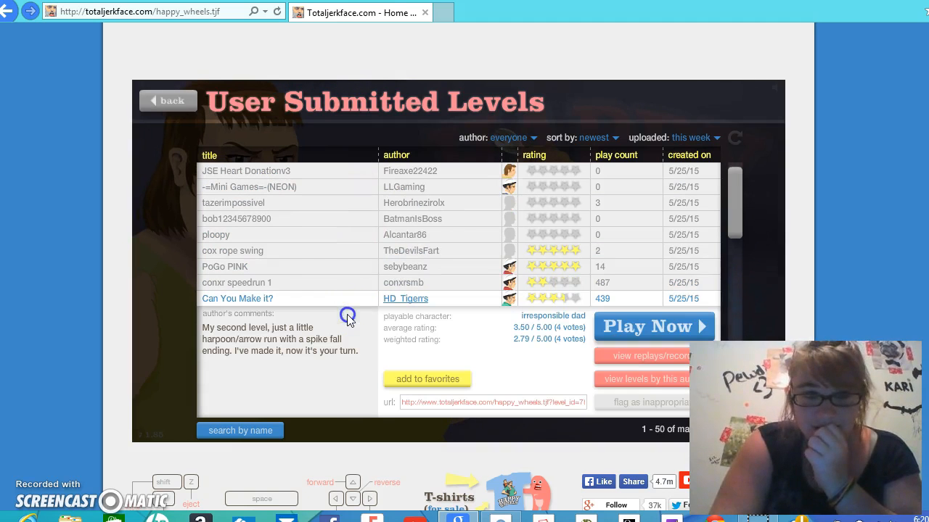
click(653, 326)
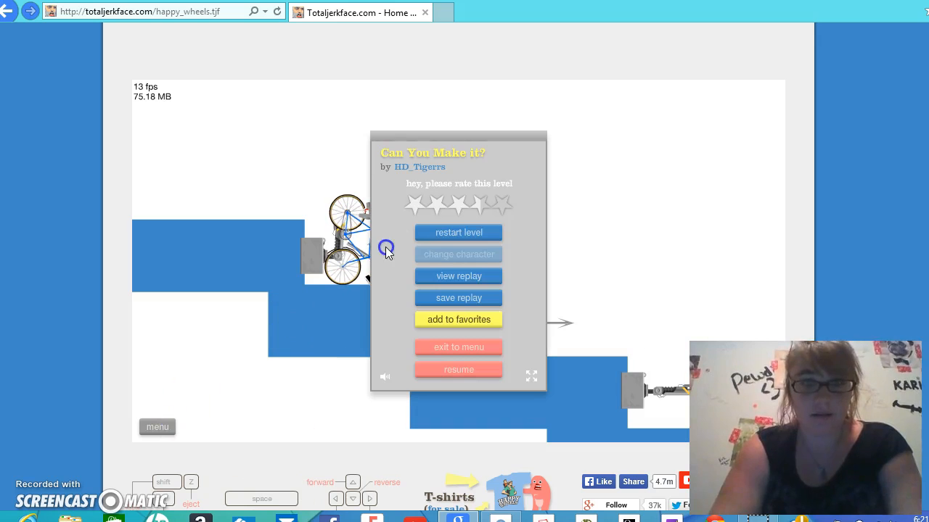
click(458, 369)
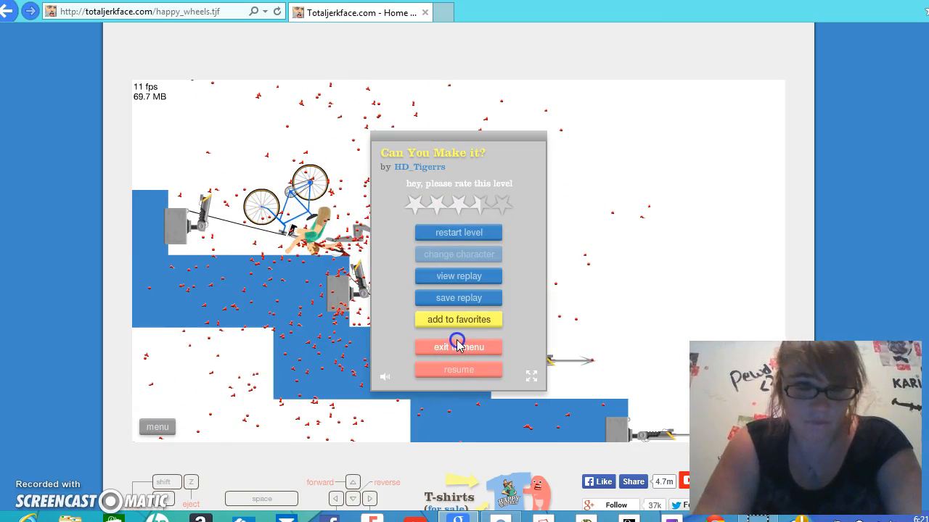
click(458, 347)
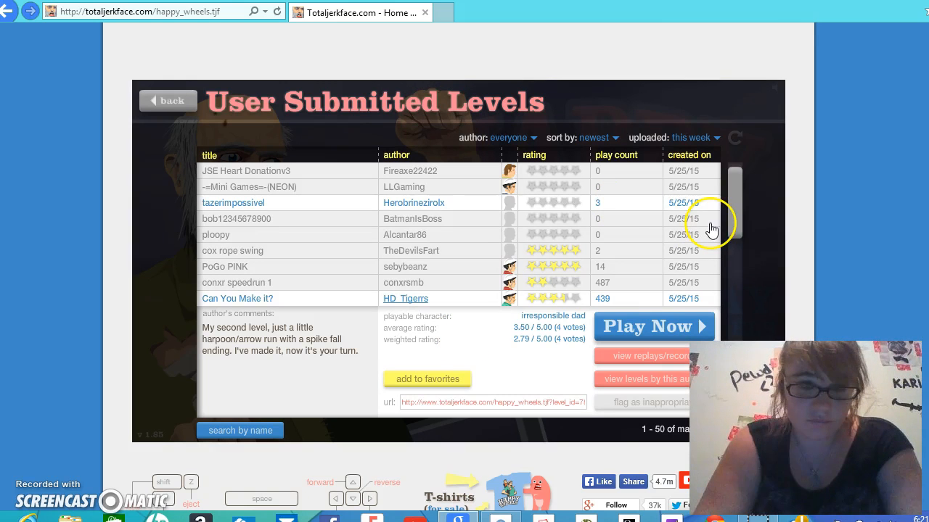
- Throw a ball in Ball Throw Extreme, then restart the level twice from its menu
scroll(down, 3)
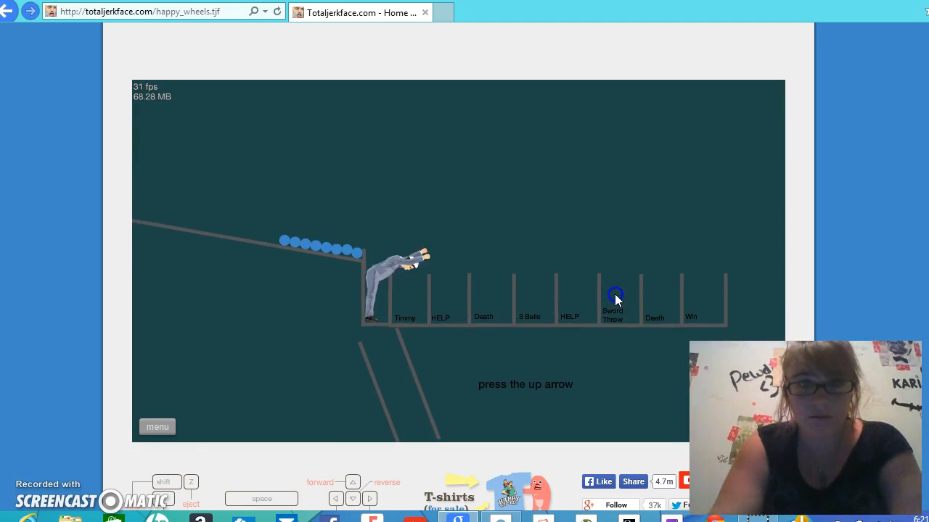
key(Up)
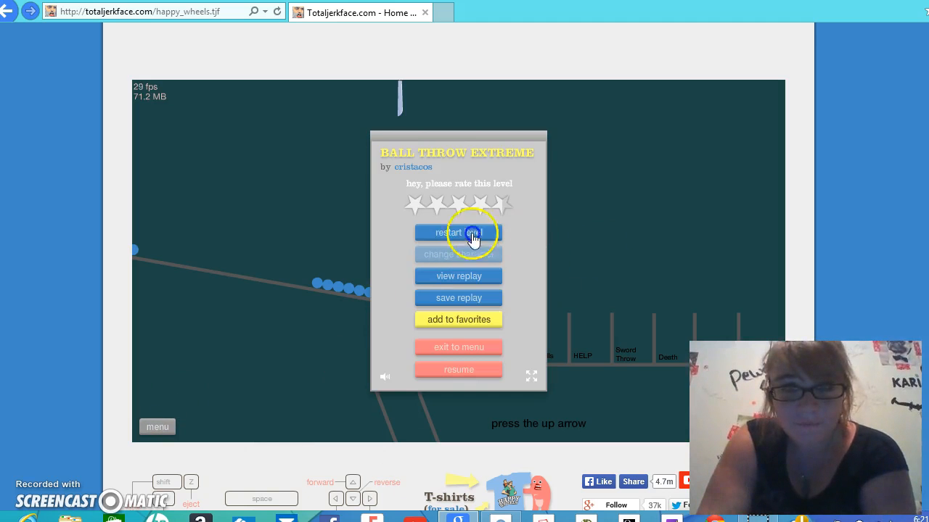
click(458, 233)
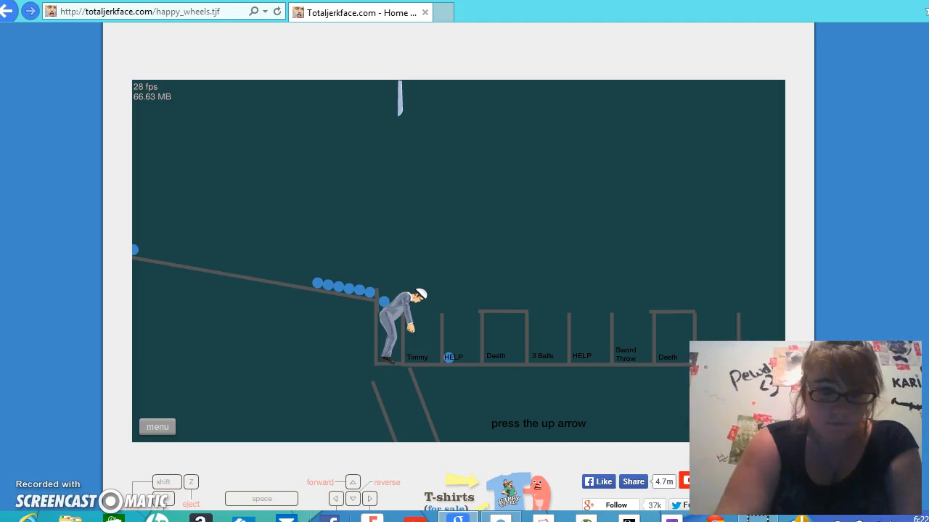
click(157, 426)
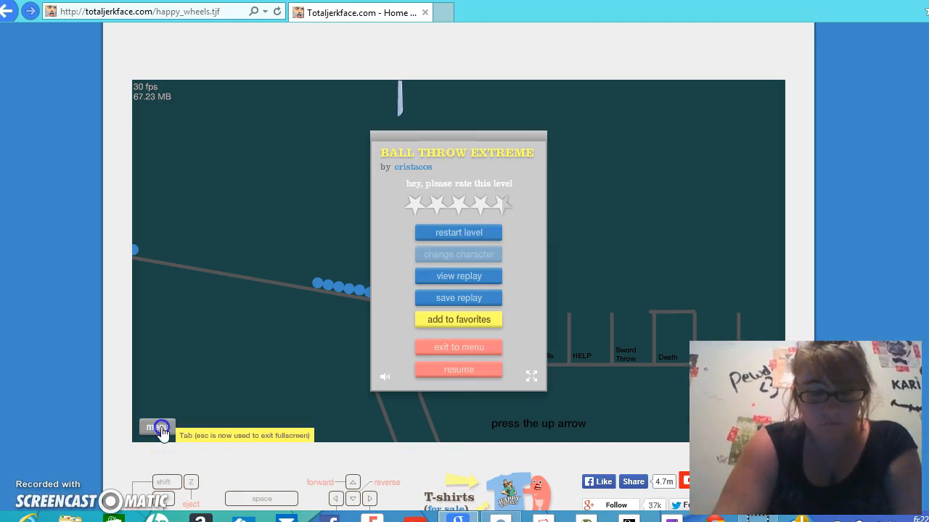
mouse_move(468, 234)
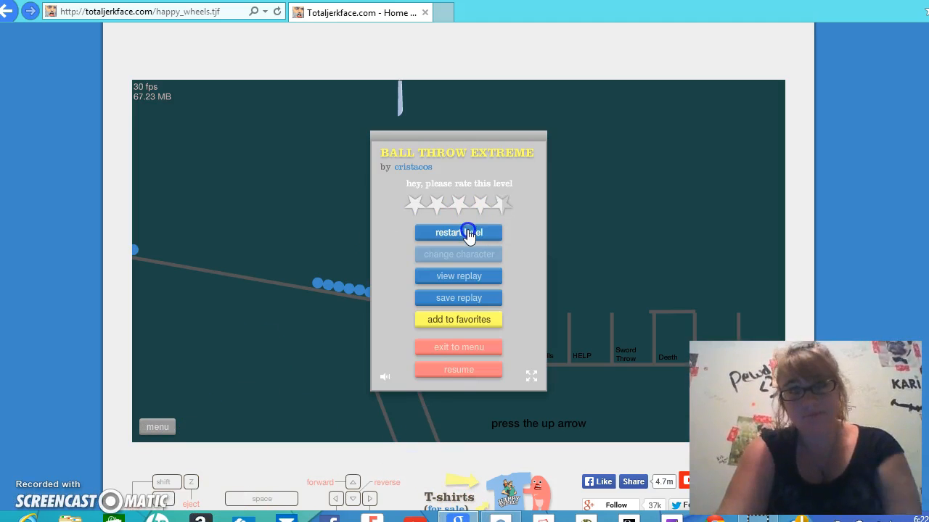
click(458, 232)
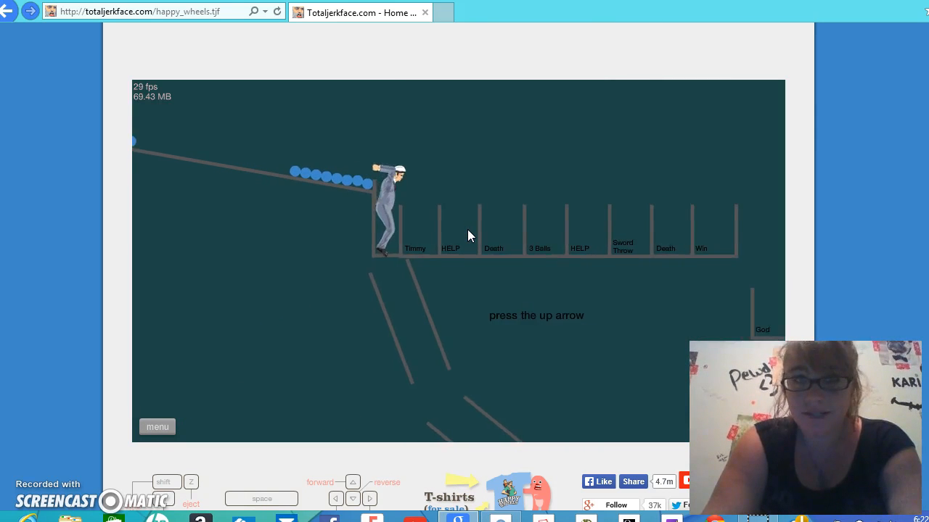
- Throw balls with the up arrow to progress through Ball Throw Extreme
key(Up)
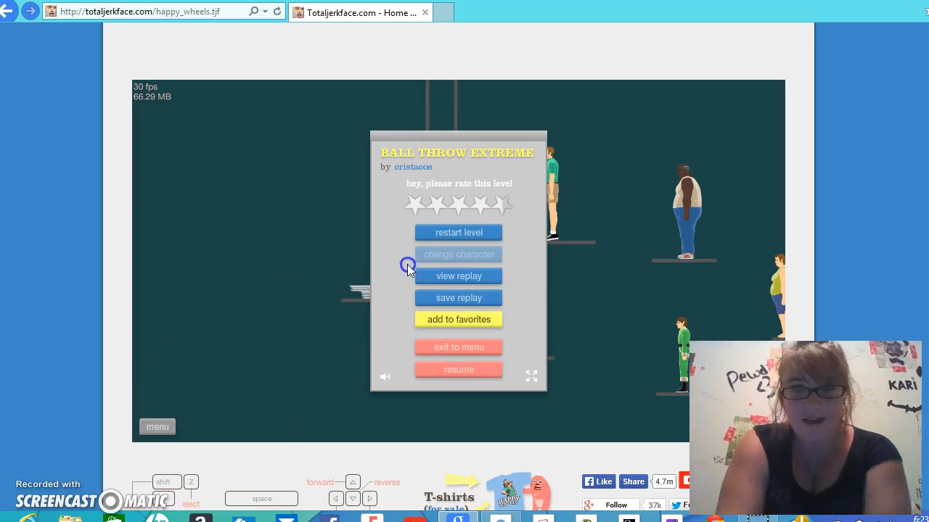
mouse_move(451, 232)
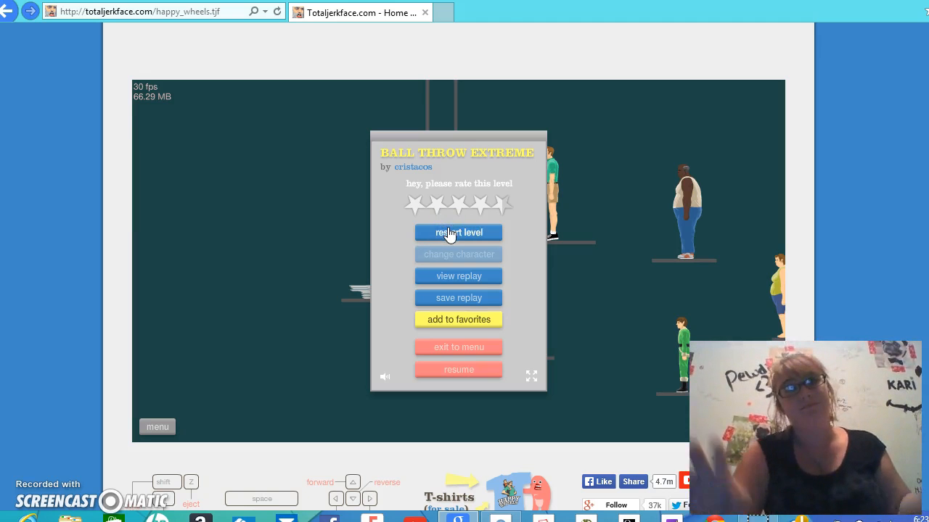
- Restart Ball Throw Extreme, throw a ball, and pause the game again
click(458, 232)
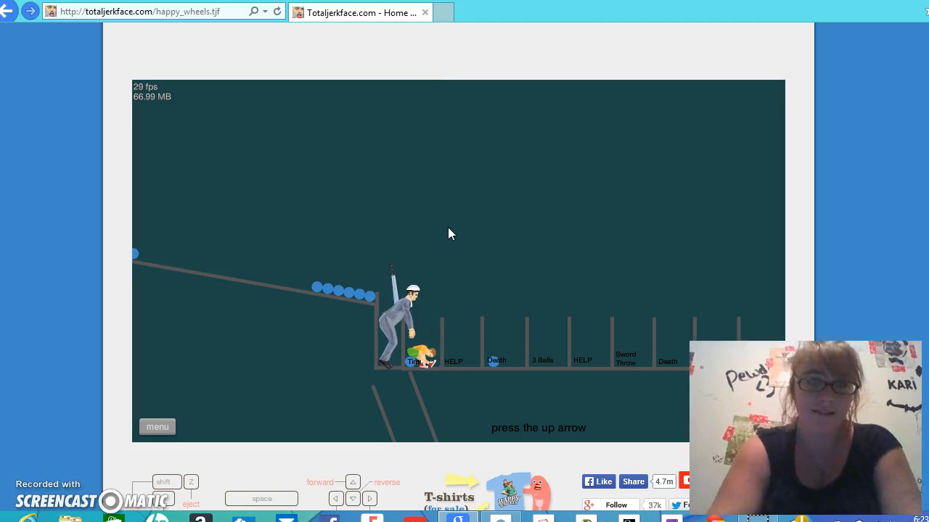
click(157, 427)
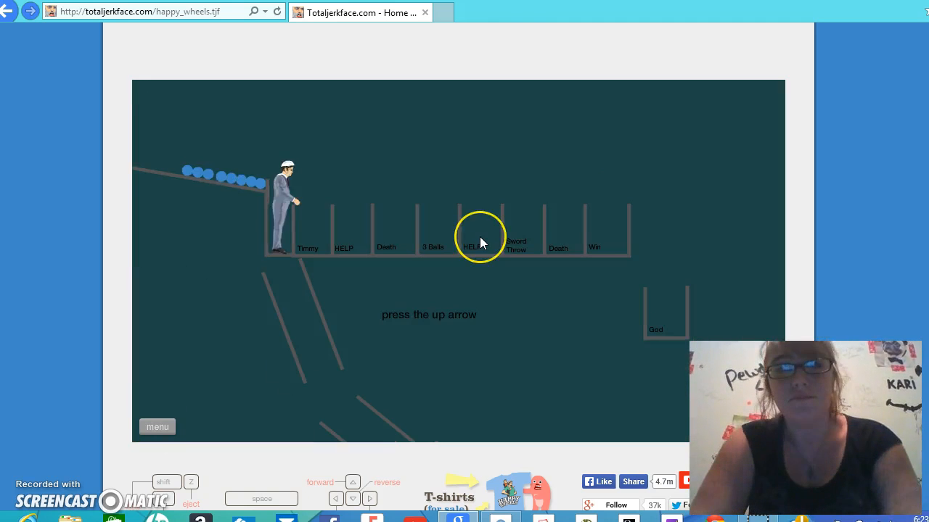
key(up)
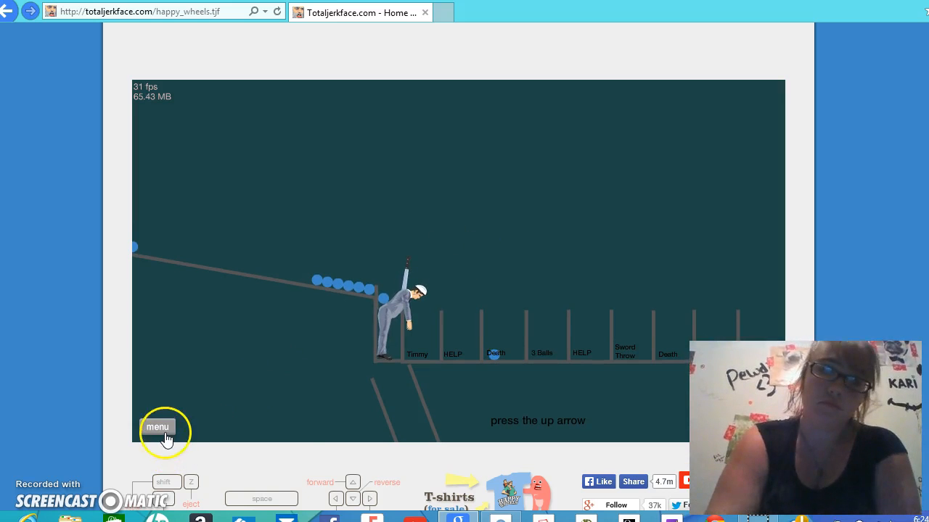
click(158, 427)
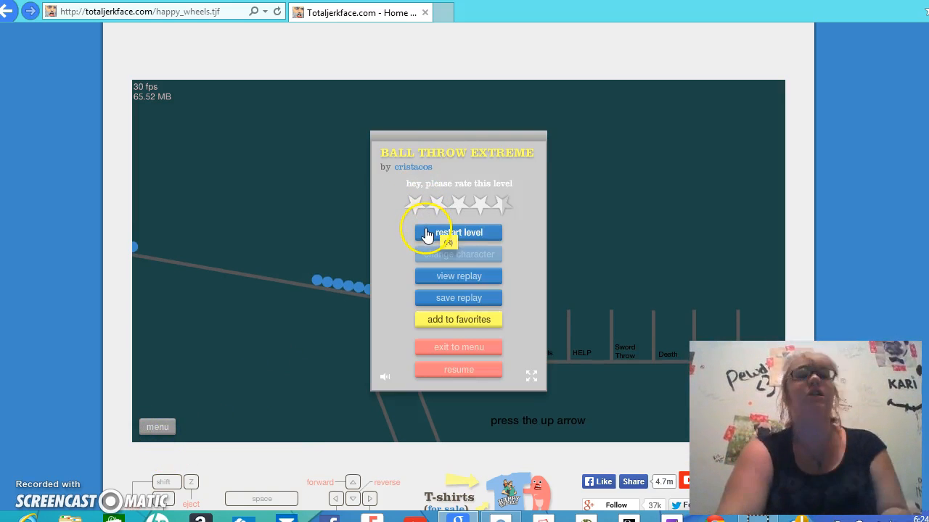
- Restart Ball Throw Extreme twice, throwing each time, until winning in 9.80 seconds
click(457, 232)
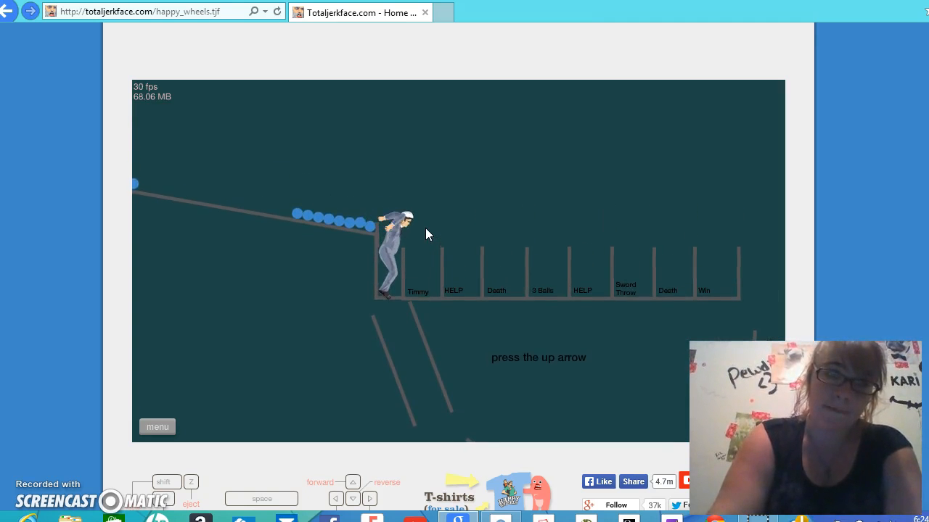
key(Up)
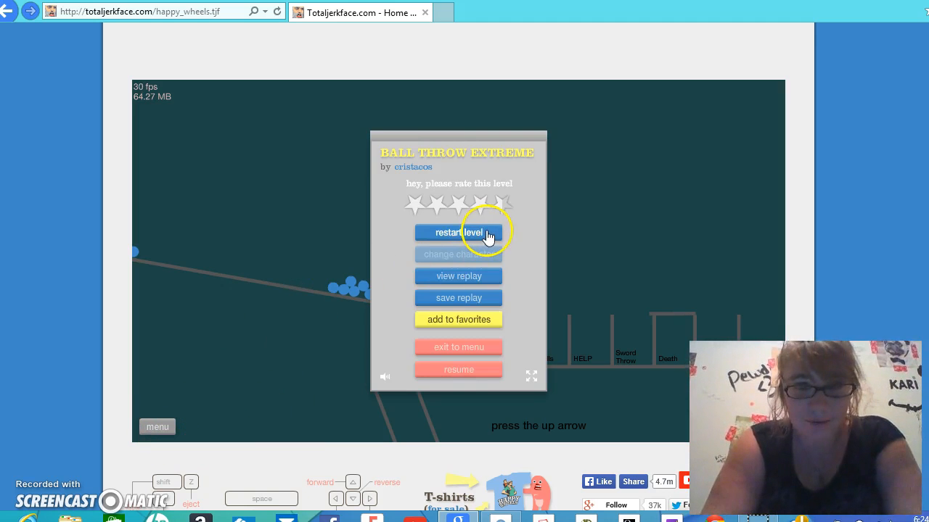
click(458, 232)
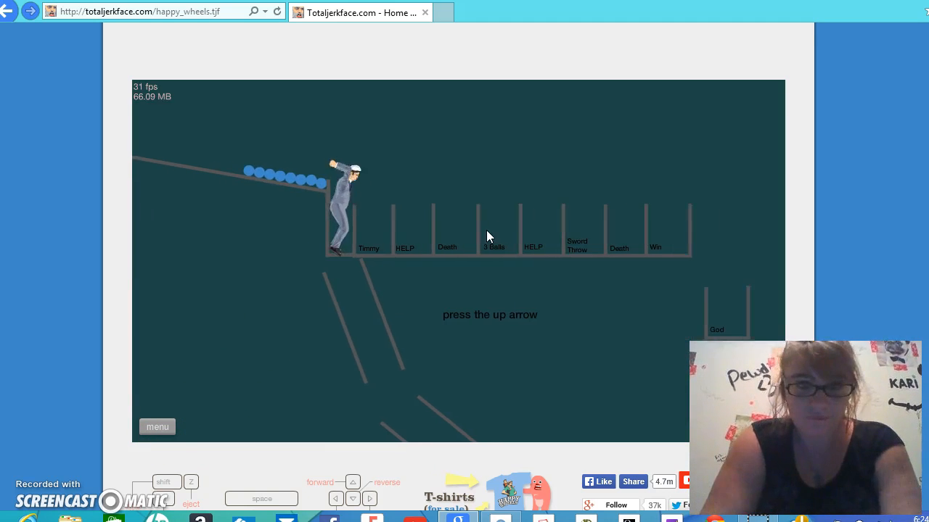
key(Up)
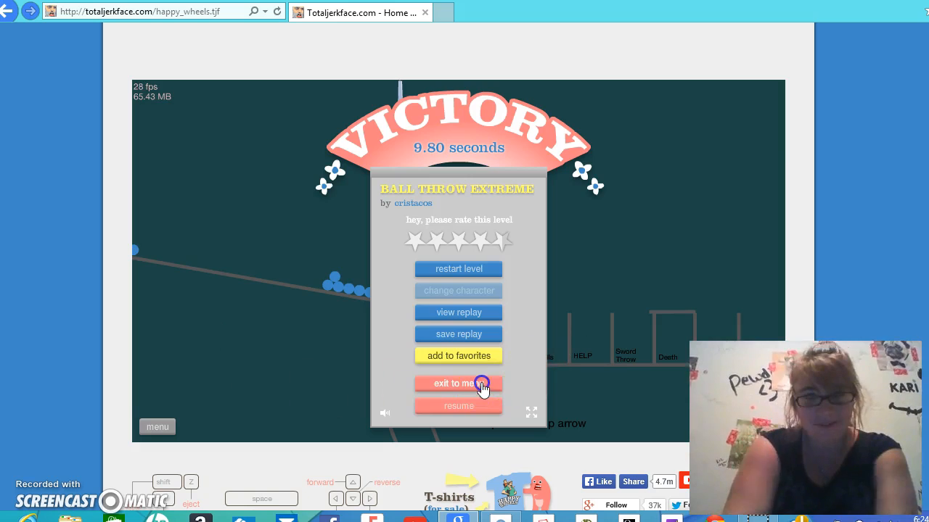
- Exit the Ball Throw Extreme victory panel back to the user-submitted levels list
click(458, 384)
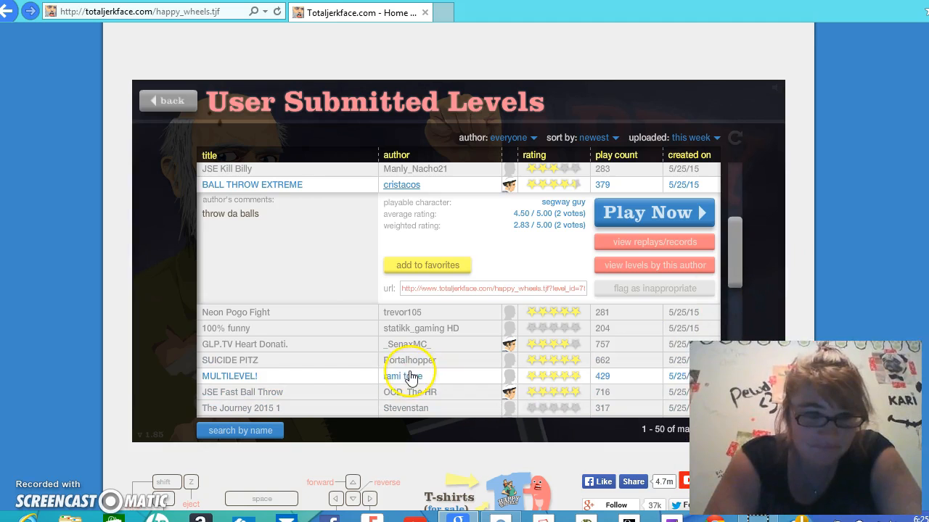
mouse_move(367, 393)
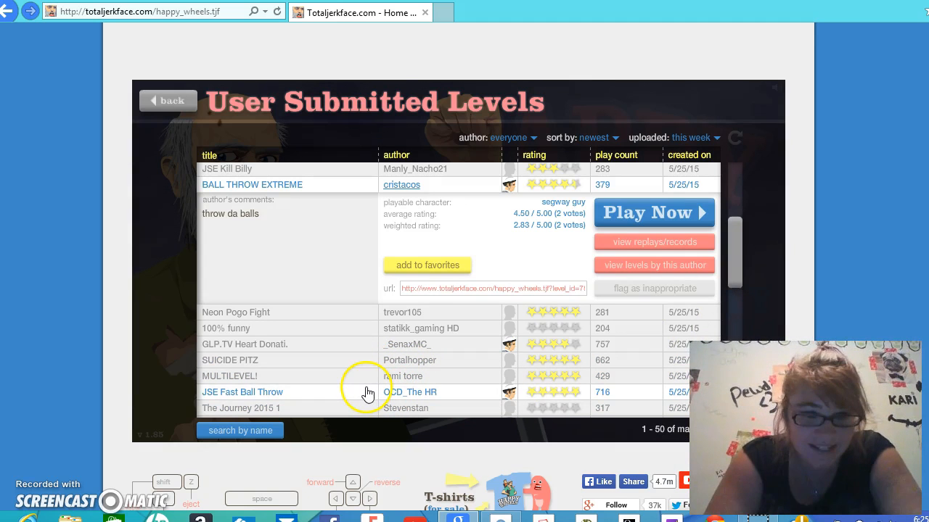
- Select JSE Fast Ball Throw by OCD_The HR and launch it with Play Now
click(242, 392)
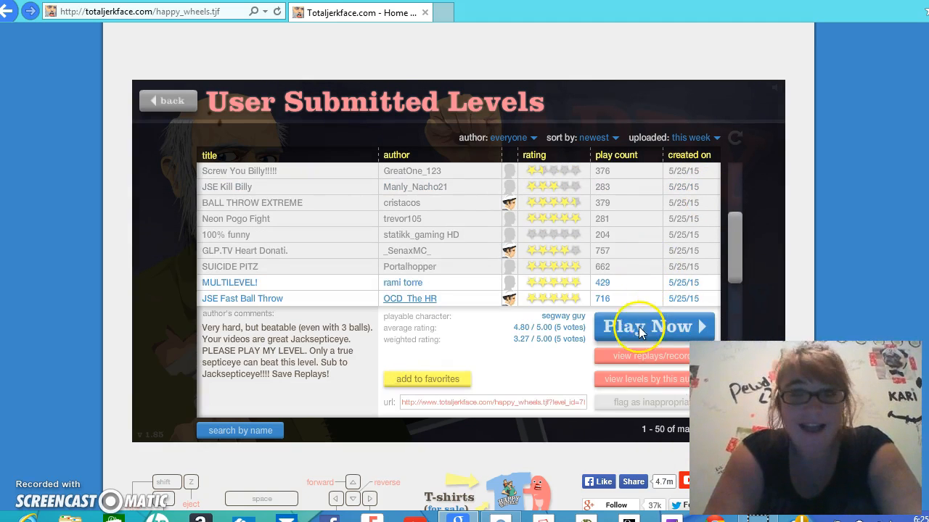
click(643, 326)
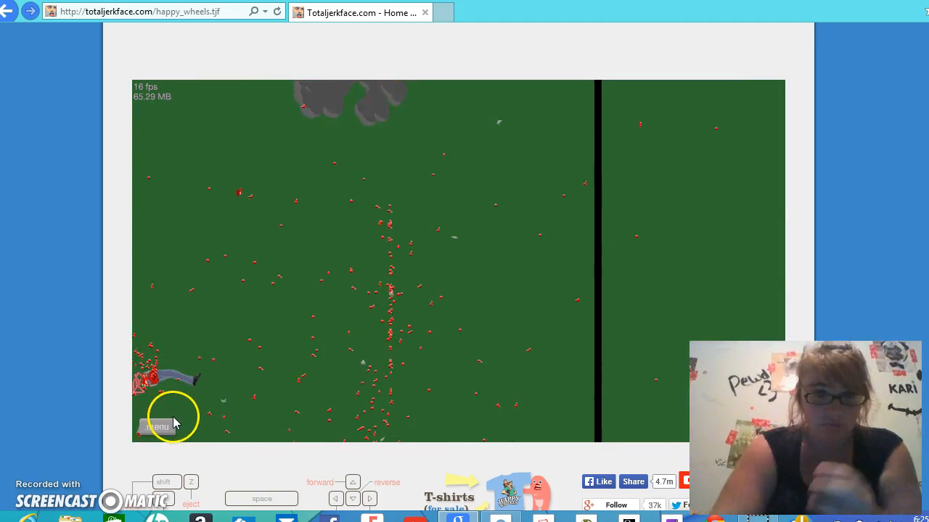
- Restart JSE Fast Ball Throw twice from the pause menu, then pause once more
click(158, 427)
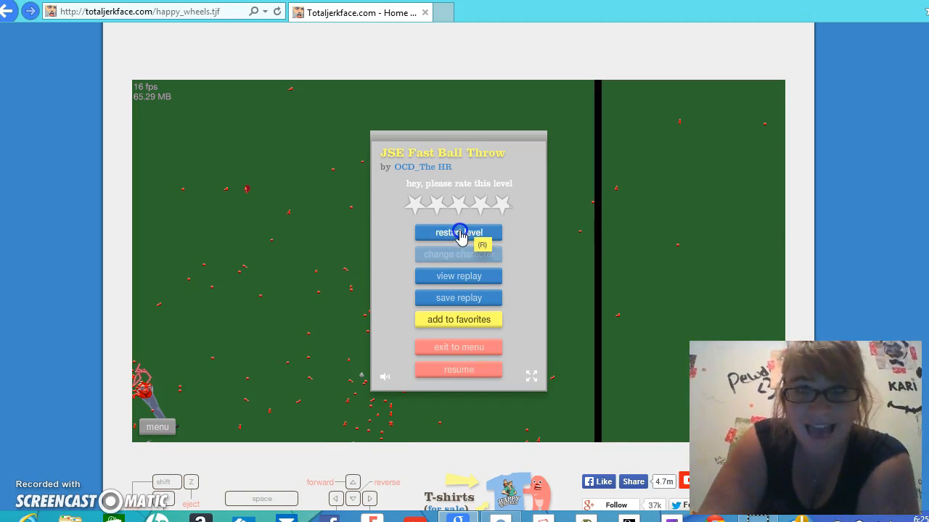
click(457, 232)
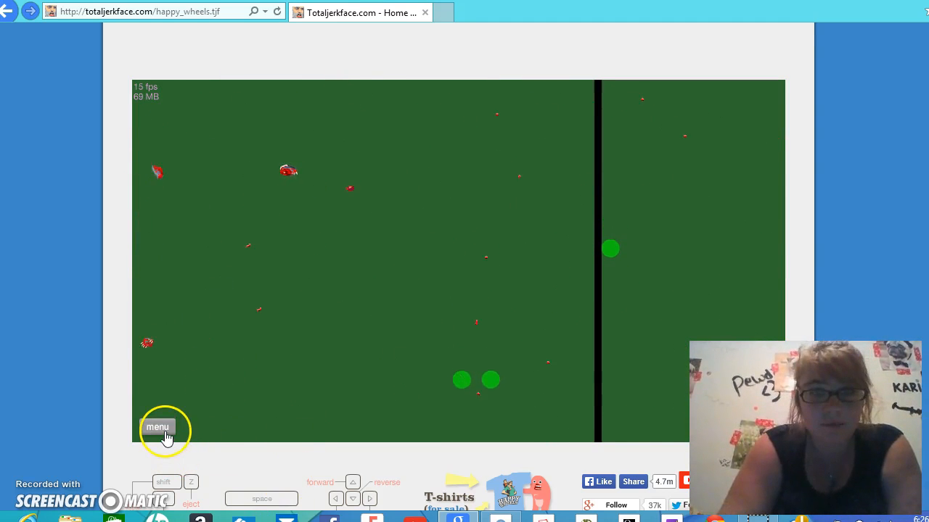
click(157, 427)
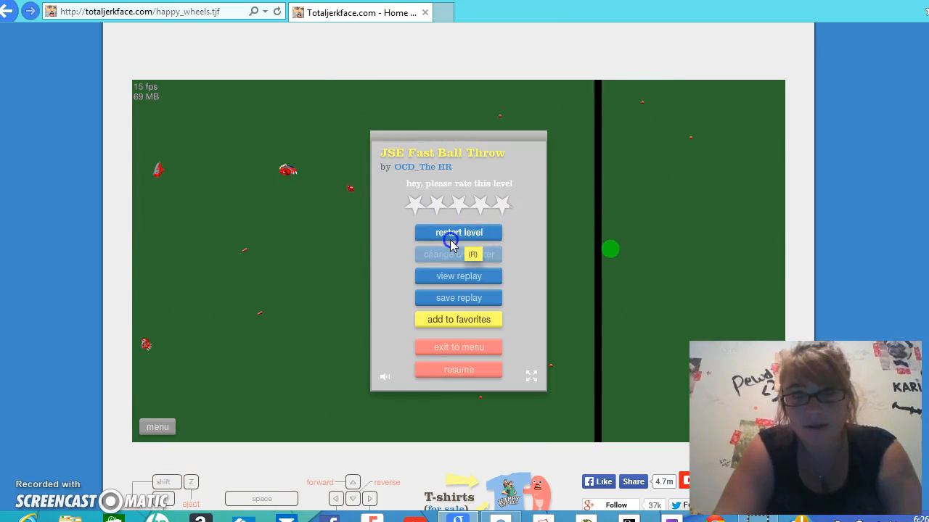
click(458, 232)
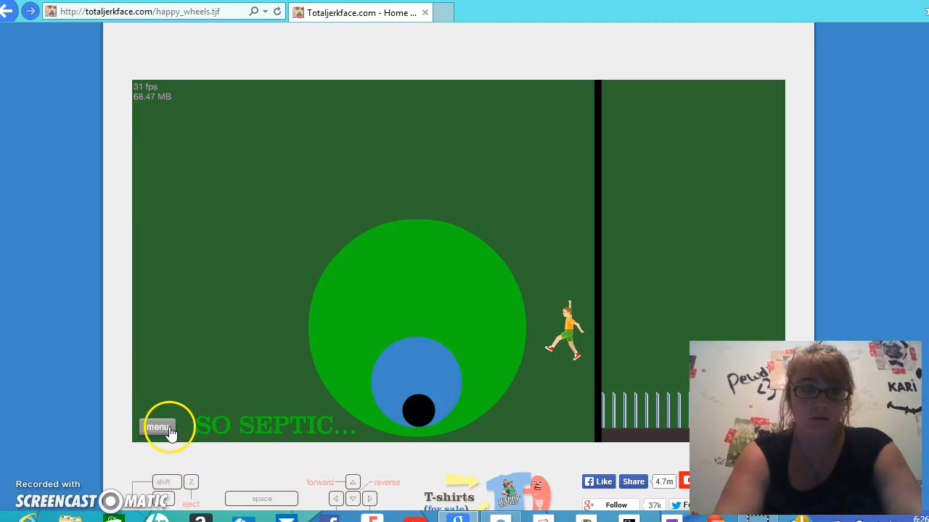
click(158, 427)
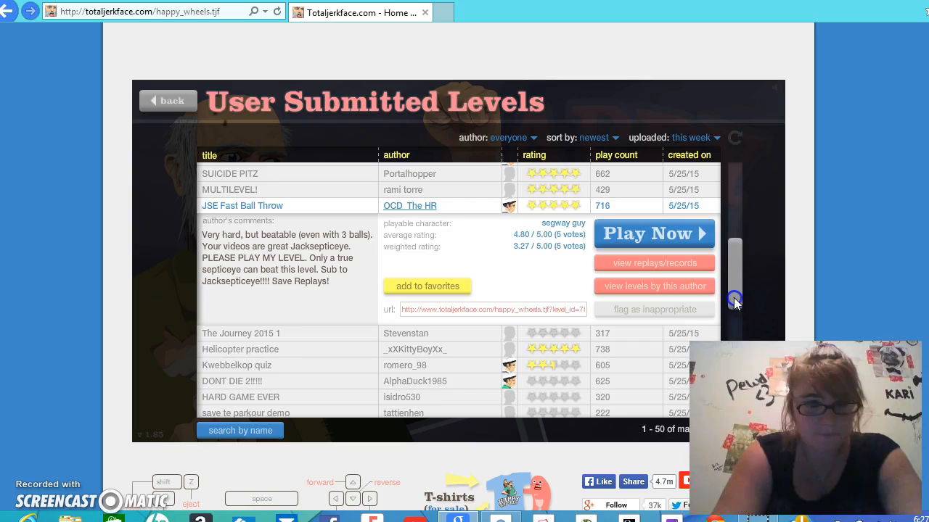
- Scroll the levels list, select gayyy by thekillerrex29, and start playing it
scroll(down, 3)
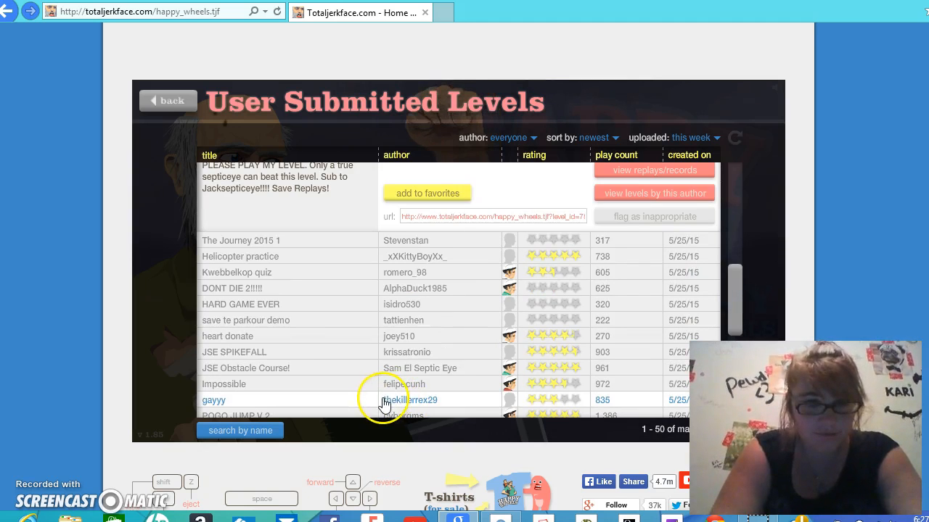
click(213, 400)
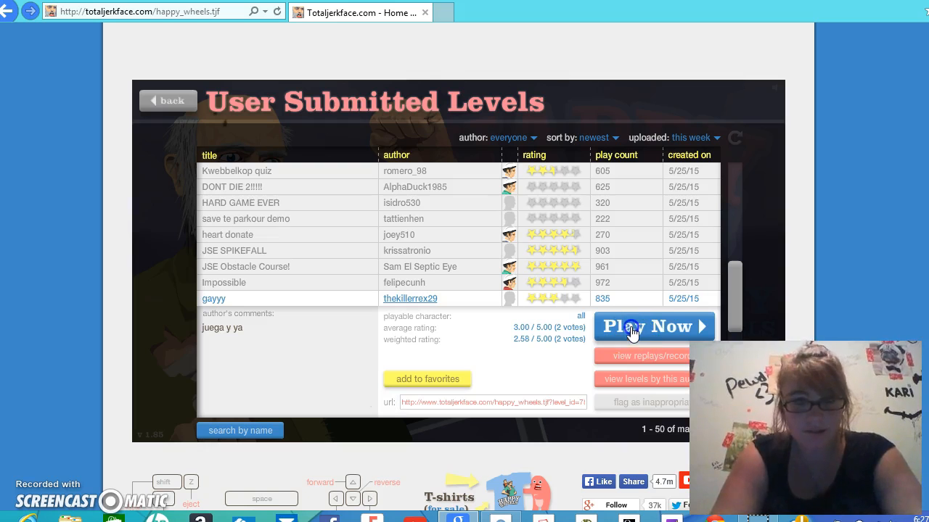
click(632, 326)
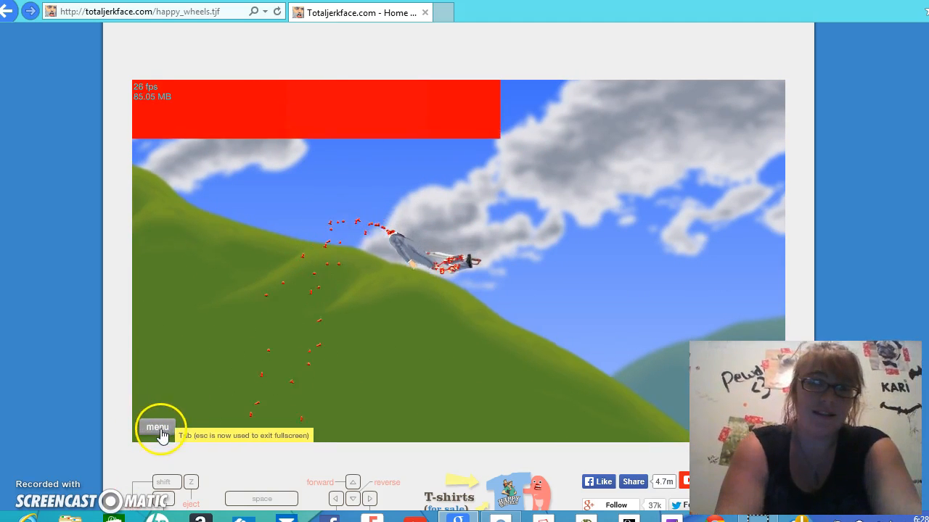
- Restart gayyy twice from the pause menu after failed runs, then pause again
click(158, 426)
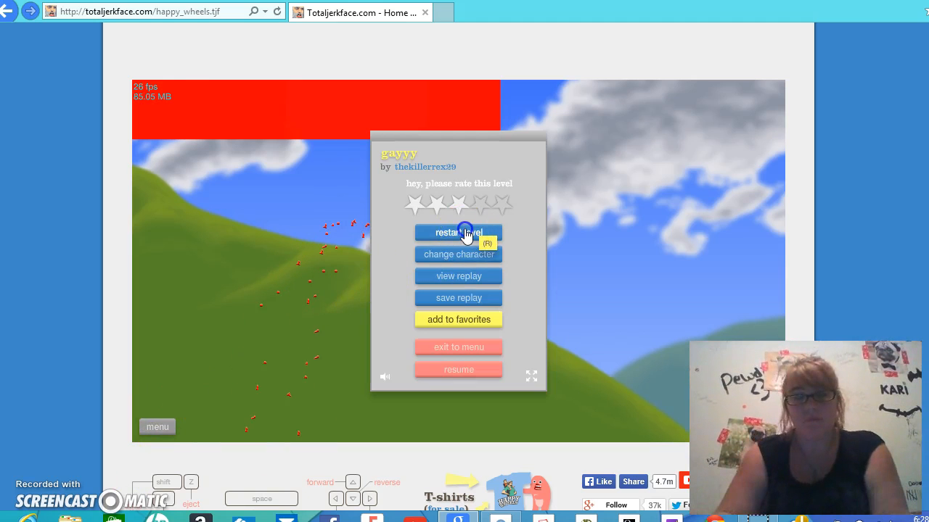
click(458, 232)
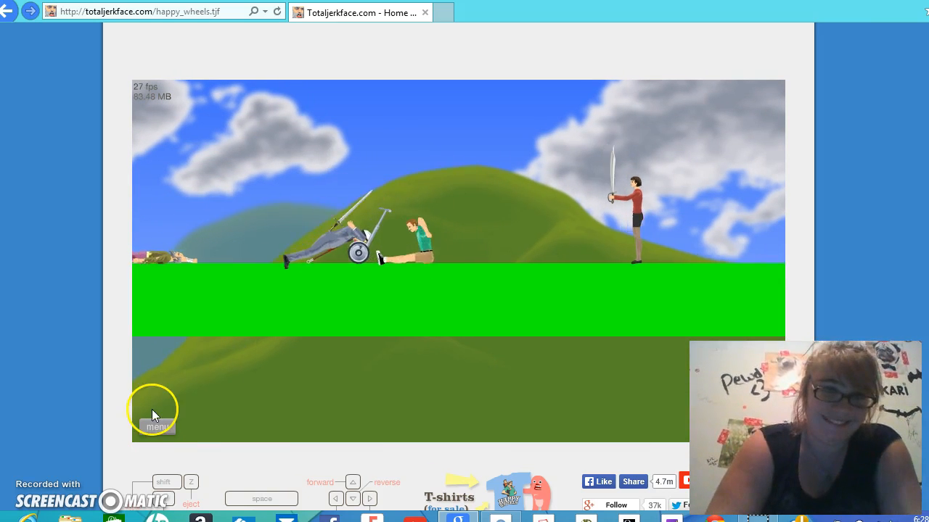
click(157, 426)
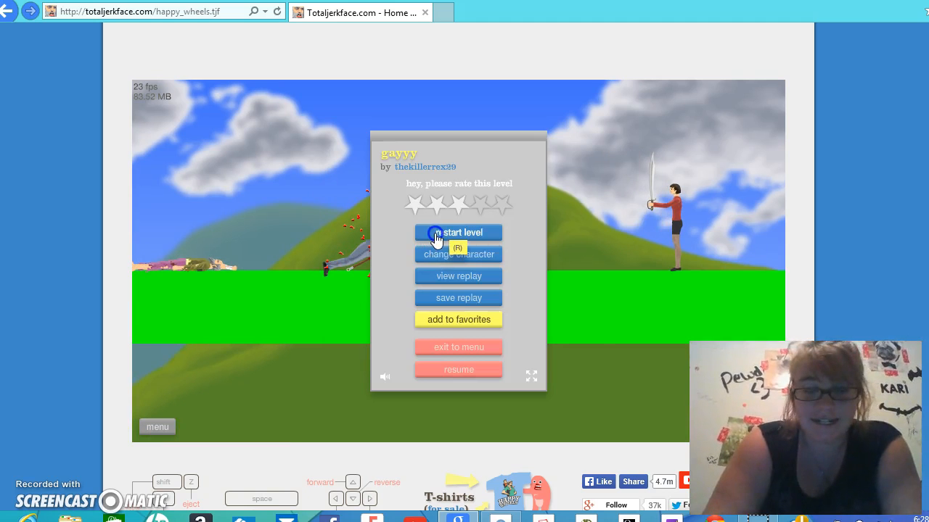
click(458, 232)
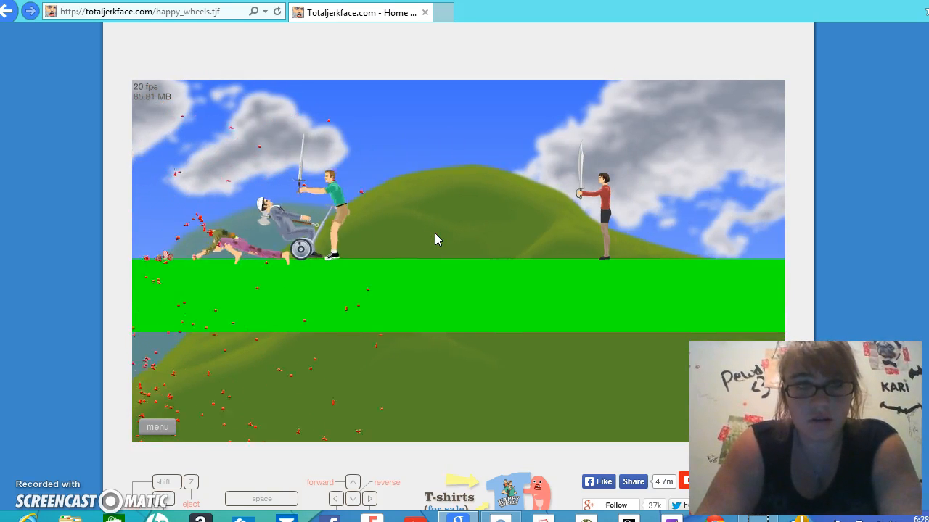
click(158, 427)
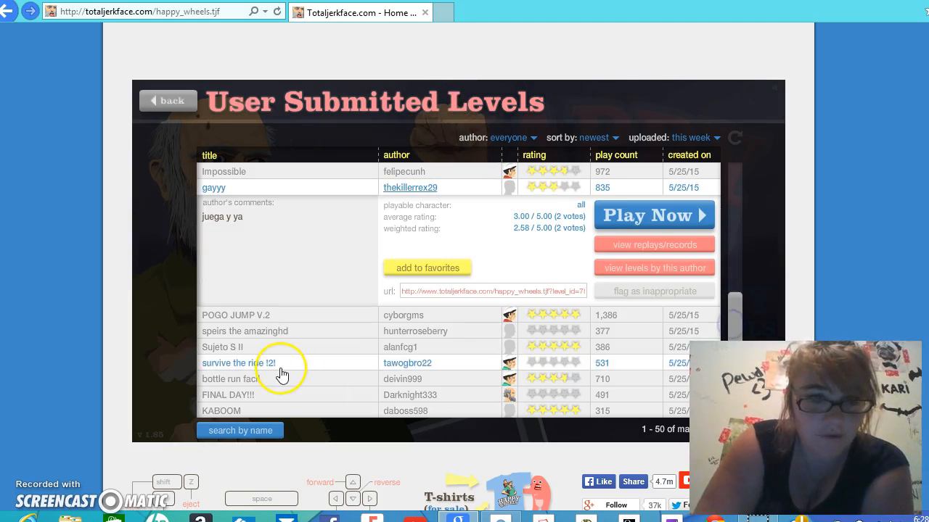
- Select tawogbro22's 'survive the ride !2!' from the level list and launch it
click(237, 363)
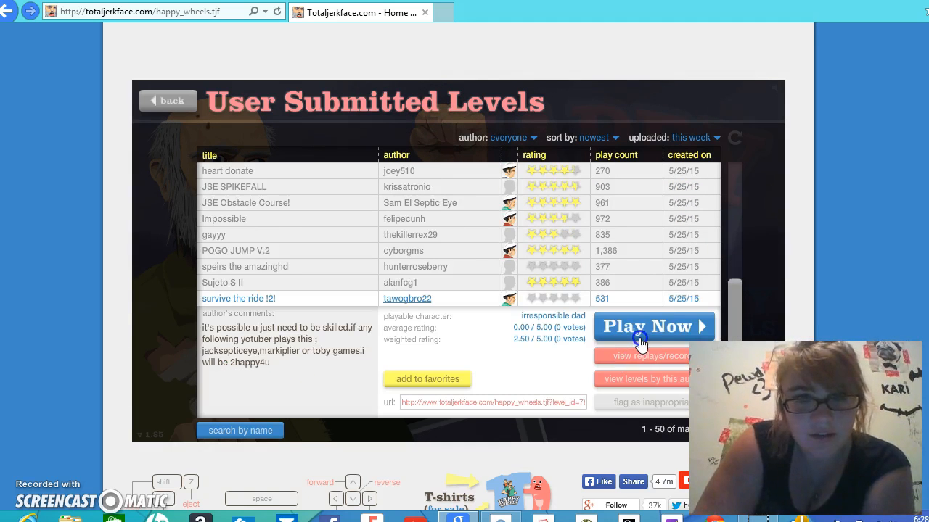
click(653, 325)
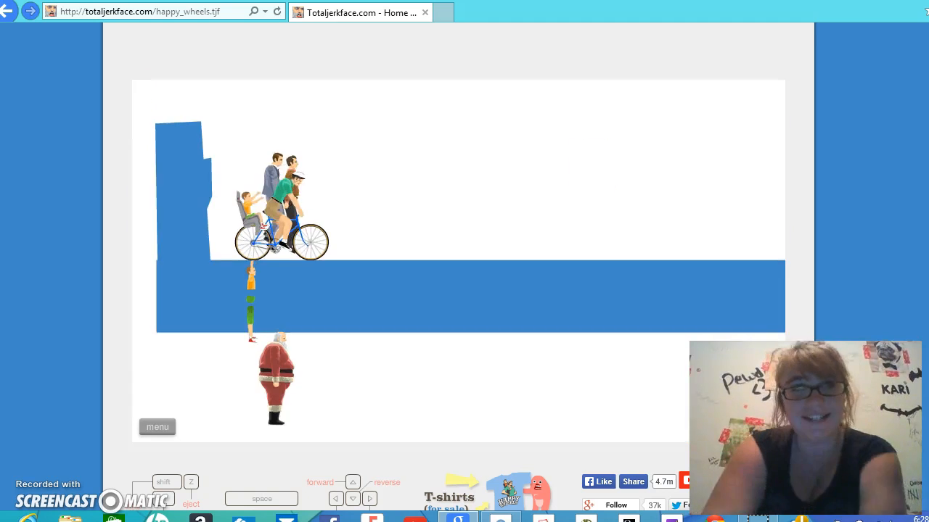